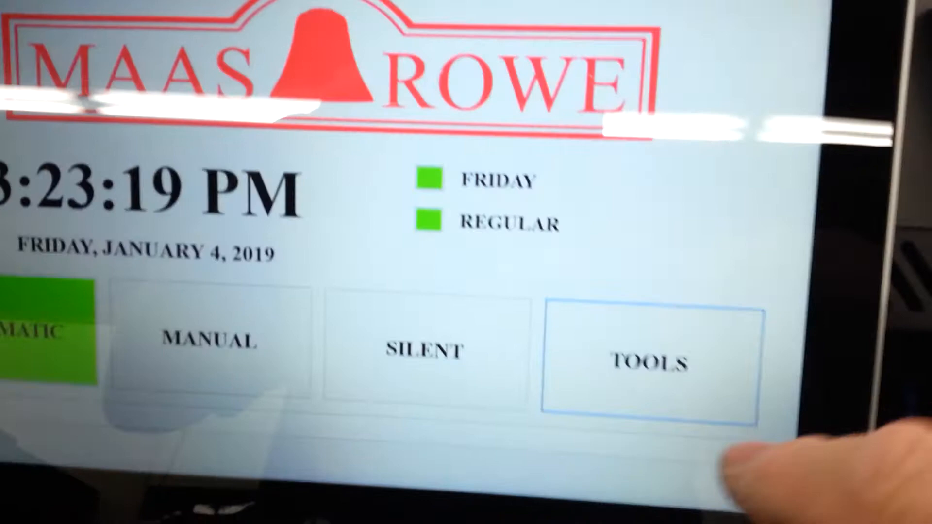
Open System Settings from the Tools menu.
{"action": "left_click", "coordinate": [651, 364]}
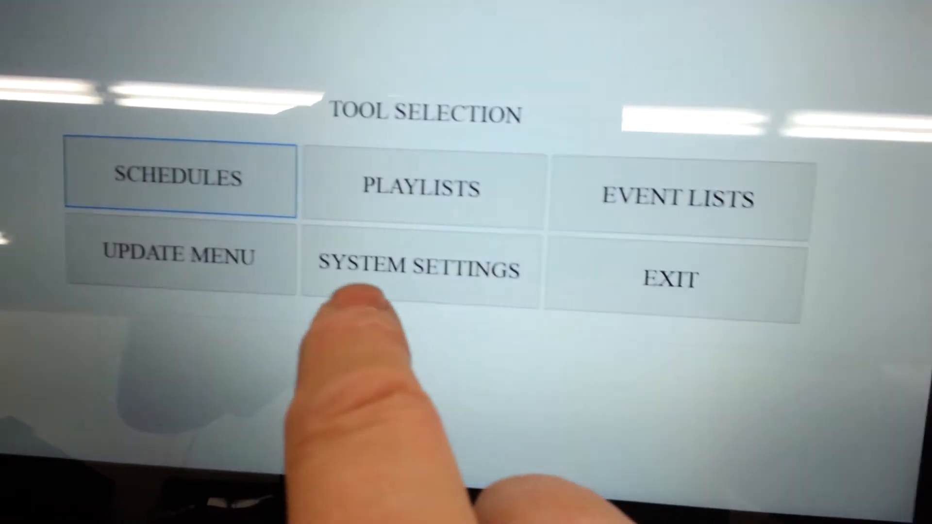
{"action": "left_click", "coordinate": [419, 267]}
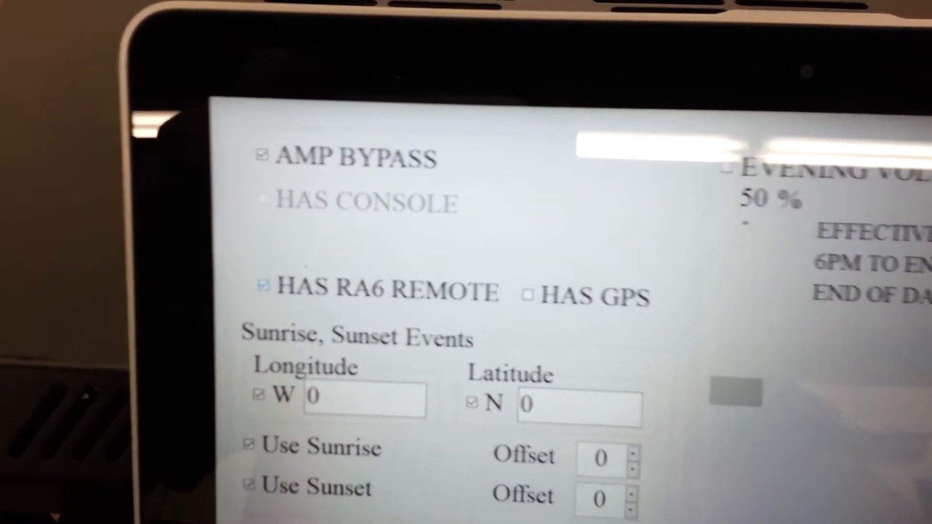
Save the system settings with the RA6 remote enabled and acknowledge the confirmation.
{"action": "left_click", "coordinate": [695, 467]}
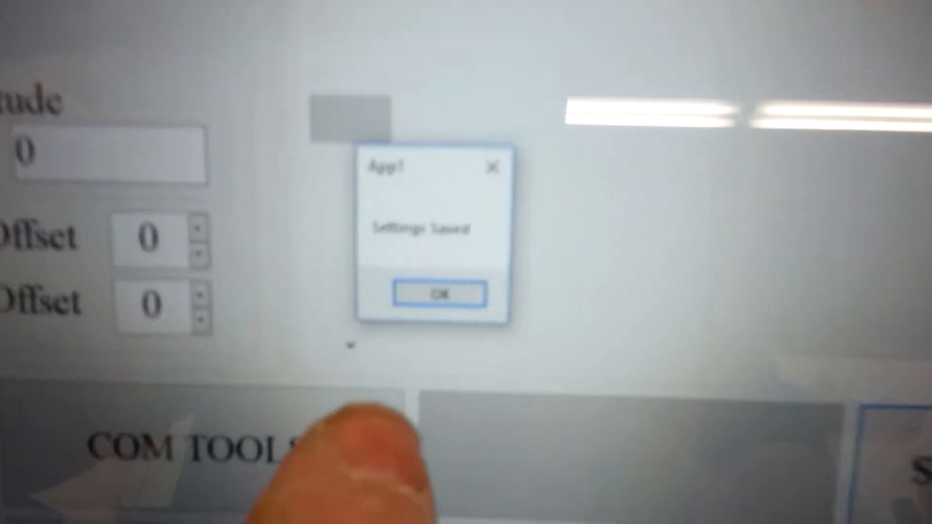
{"action": "left_click", "coordinate": [435, 294]}
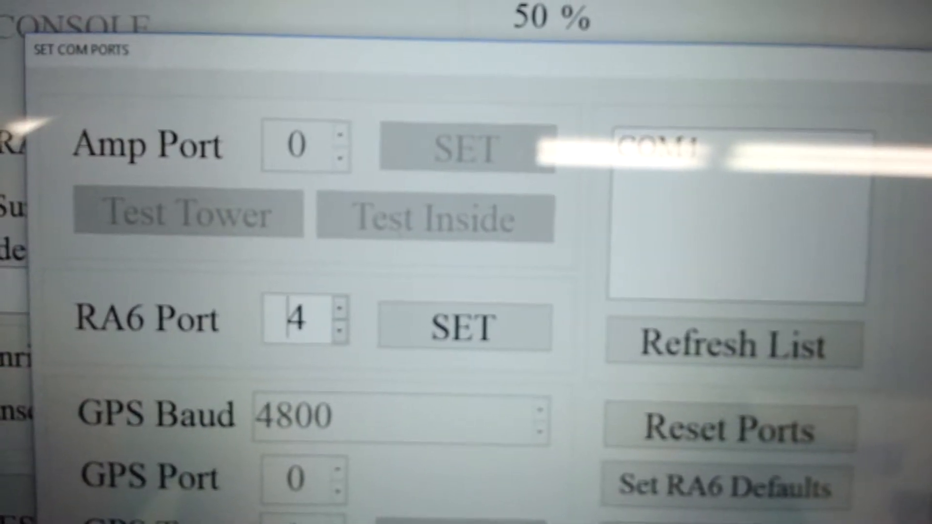
Refresh the port list and apply COM port 4 for the RA6 remote.
{"action": "left_click", "coordinate": [463, 326]}
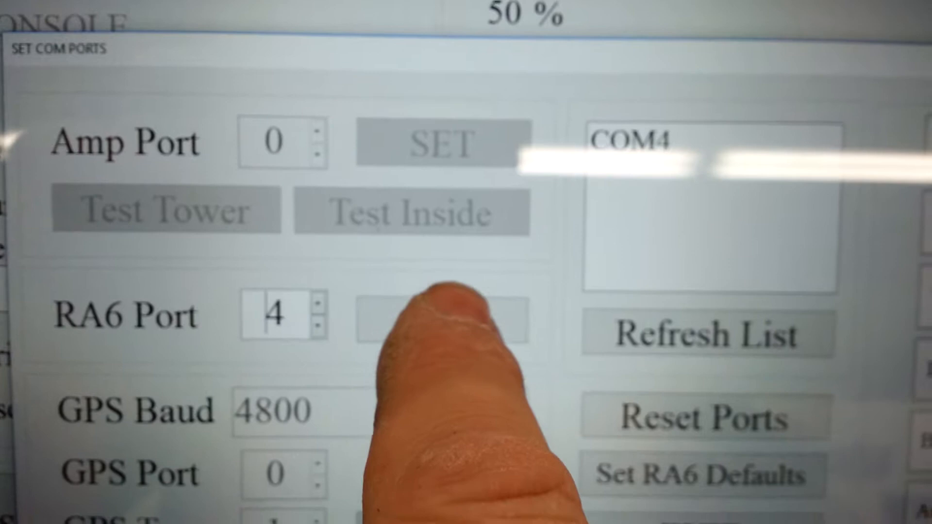
{"action": "left_click", "coordinate": [416, 318]}
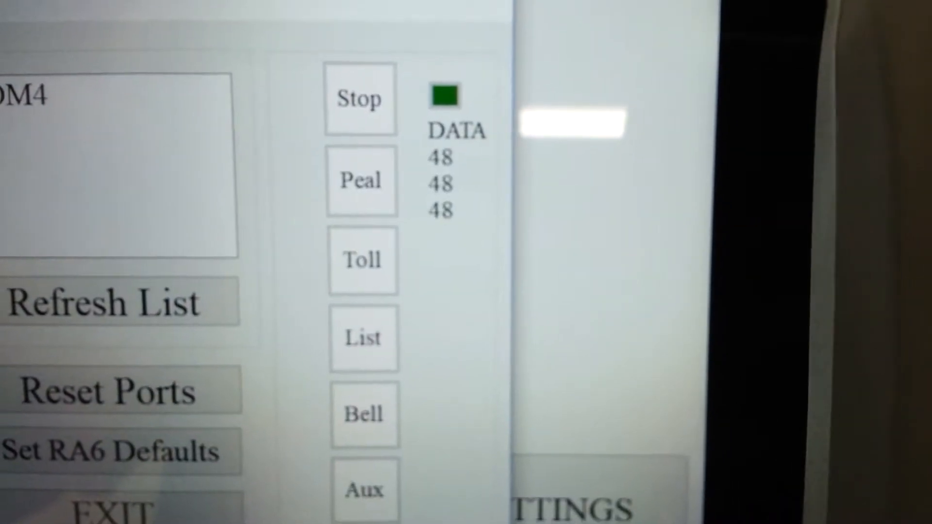
Test a remote button and check its signal in the DATA readout.
{"action": "left_click", "coordinate": [363, 351]}
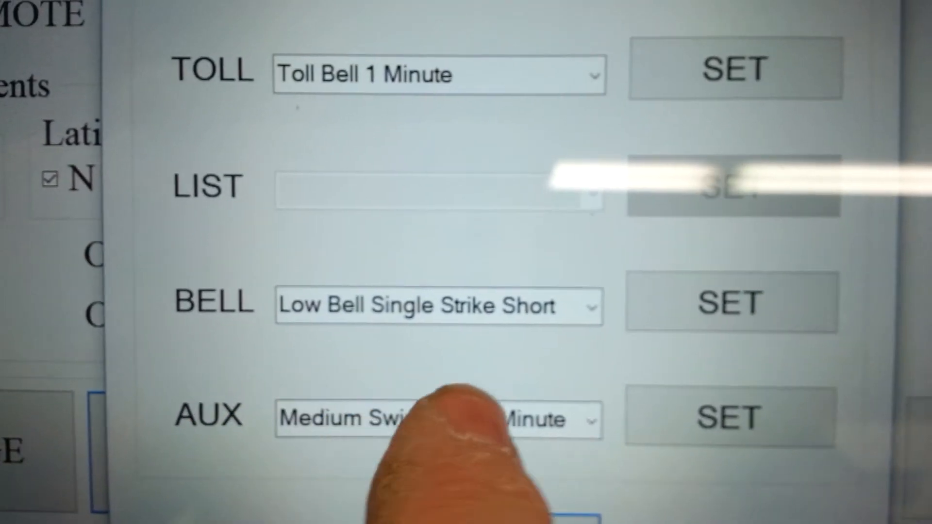
Choose the default bell action for the Aux remote button.
{"action": "left_click", "coordinate": [434, 418]}
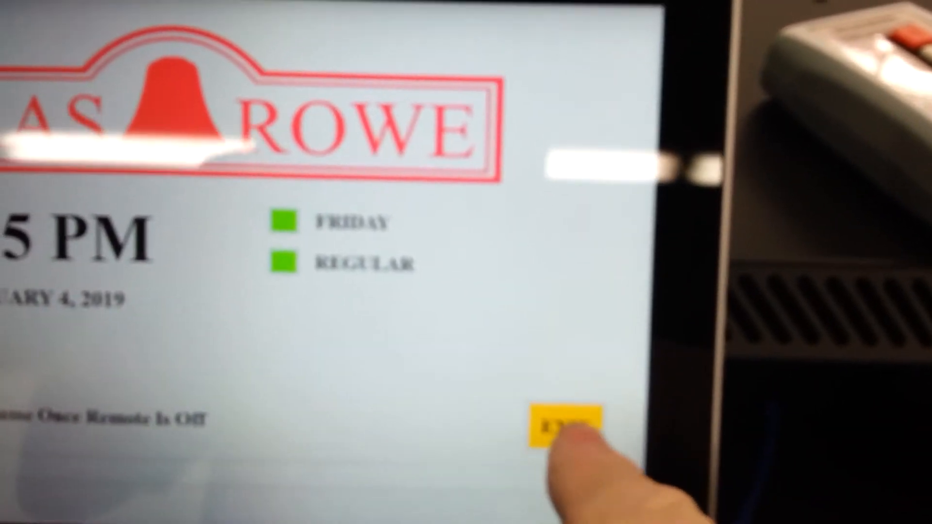
Exit remote mode and confirm Yes in the warning dialog.
{"action": "left_click", "coordinate": [560, 421]}
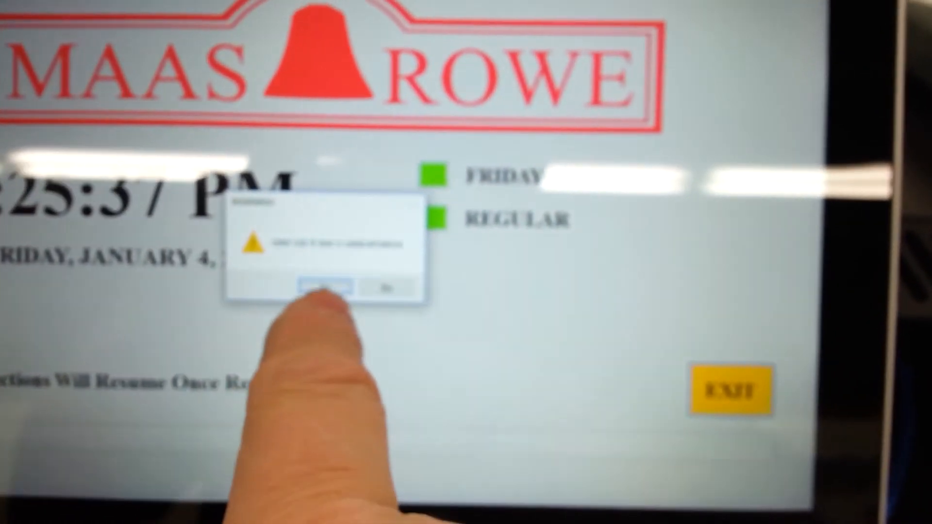
{"action": "left_click", "coordinate": [324, 288]}
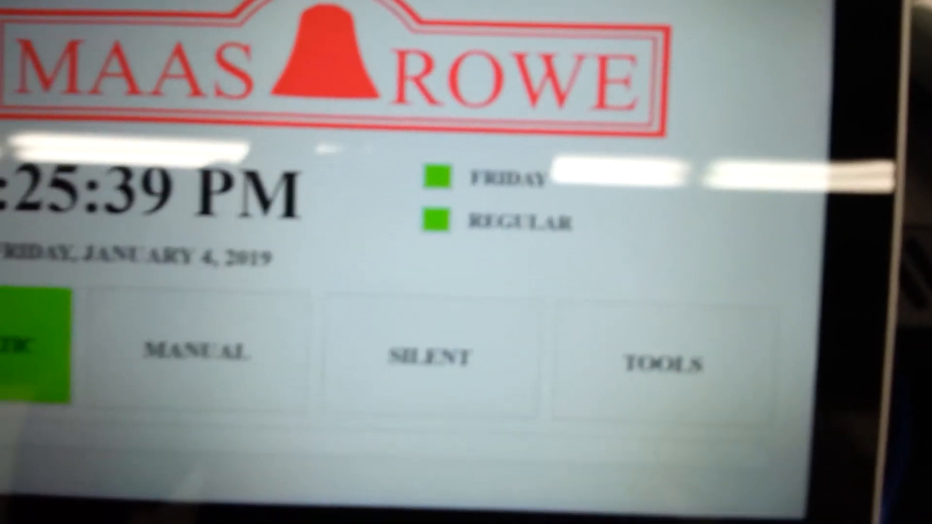